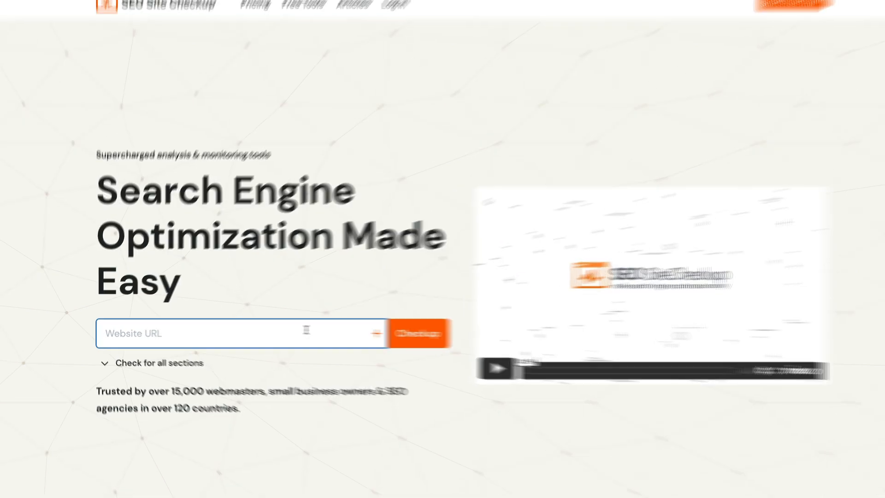
# Enter badpoetpress.com in the Website URL field and scroll to the Checkup button
pyautogui.write('badpoetpress.com')
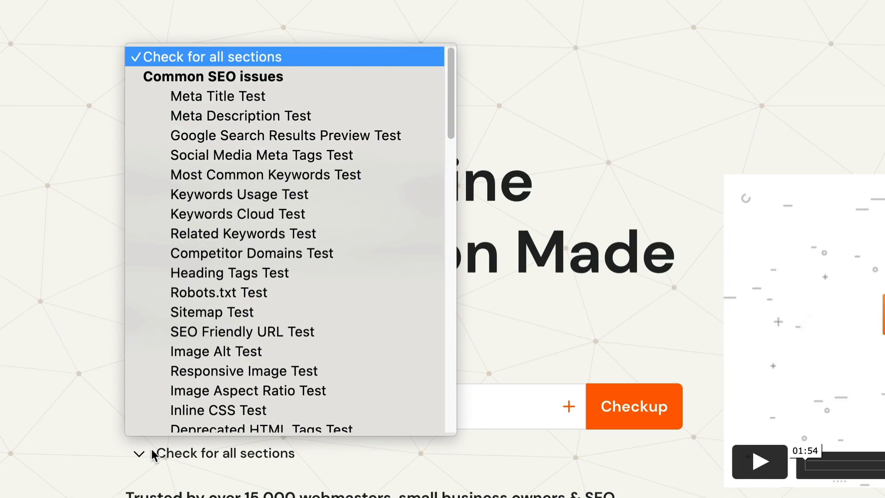
pyautogui.scroll(-3)
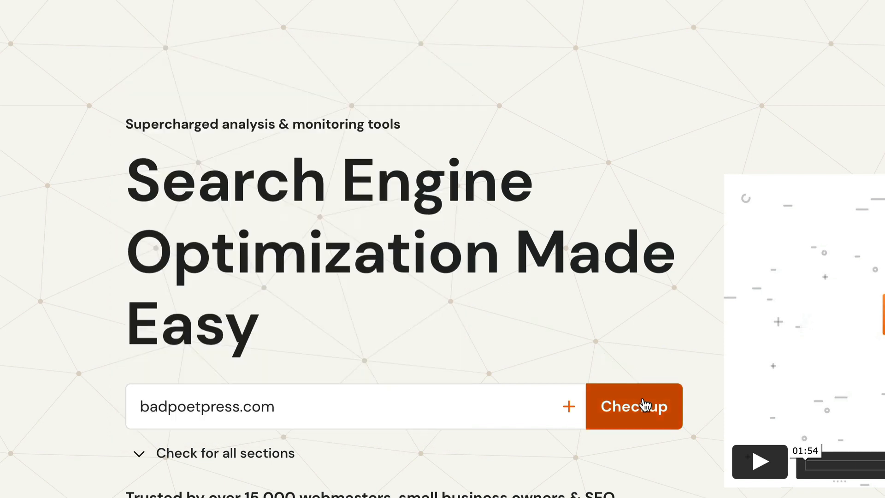
# Run the checkup and scroll to the 57/100 score with 21 failed, 5 warnings, 45 passed
pyautogui.click(632, 405)
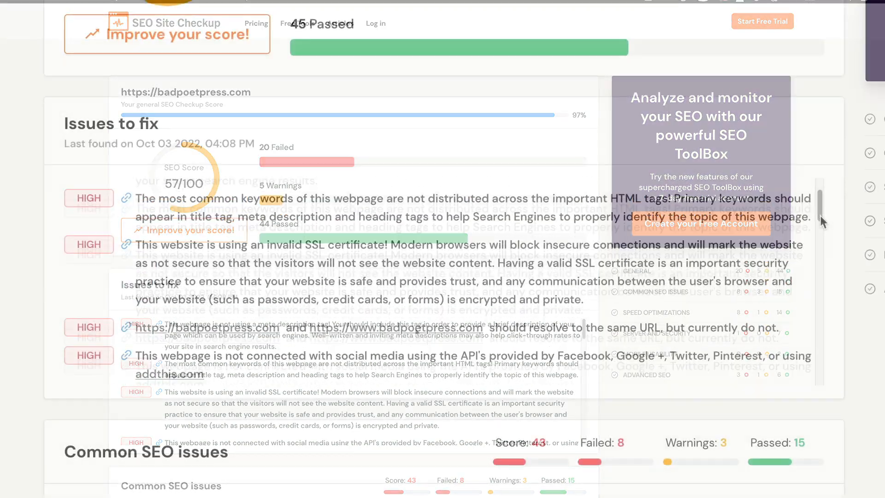
pyautogui.scroll(-3)
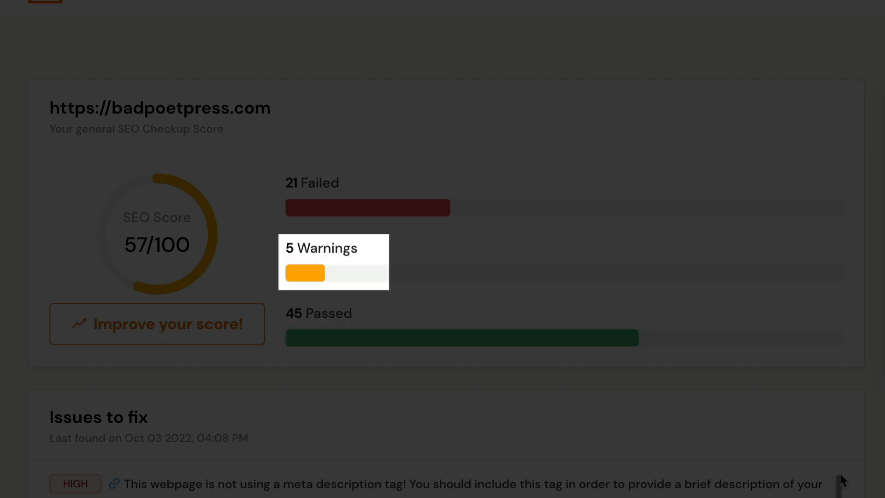
pyautogui.moveTo(366, 208)
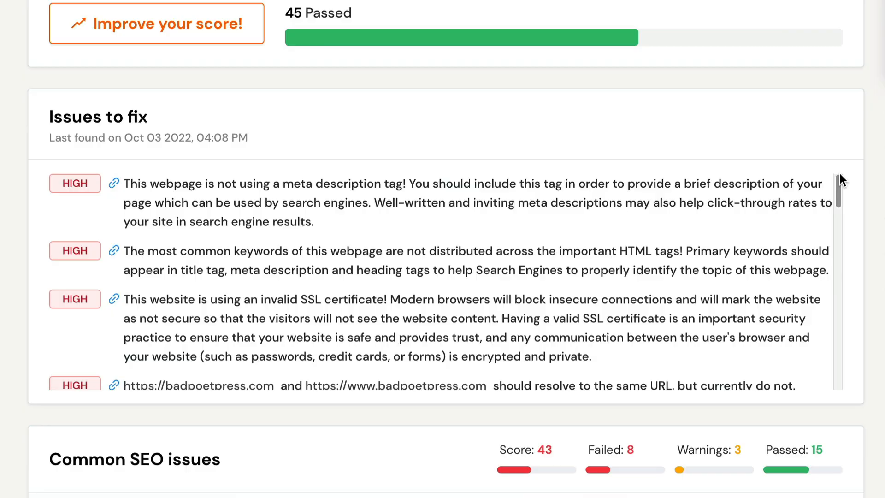
# Scroll through the 14-character meta title, missing description and too-many-H1 results
pyautogui.scroll(-3)
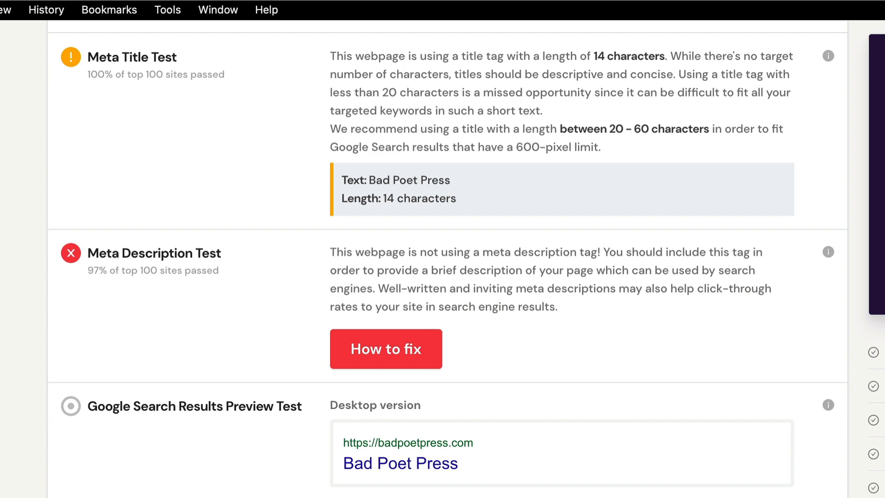
pyautogui.scroll(-3)
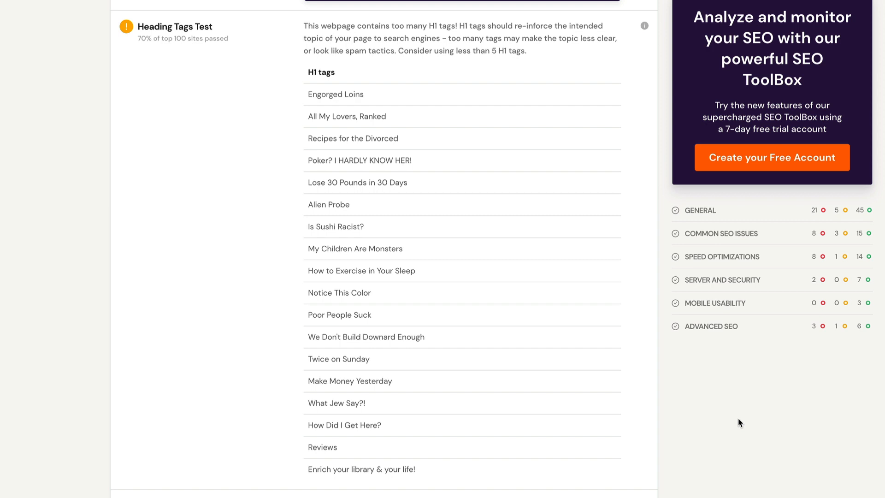
# Scroll through the failed robots.txt and sitemap tests, search previews and social meta tags
pyautogui.scroll(-3)
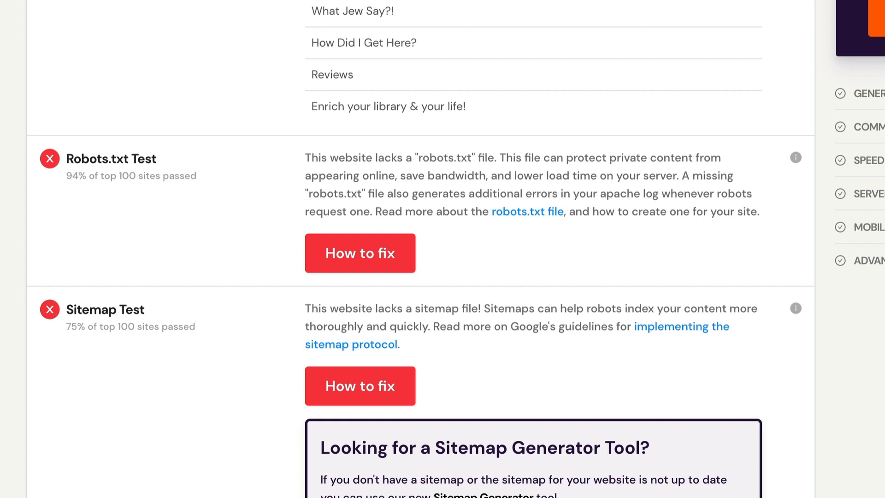
pyautogui.scroll(-3)
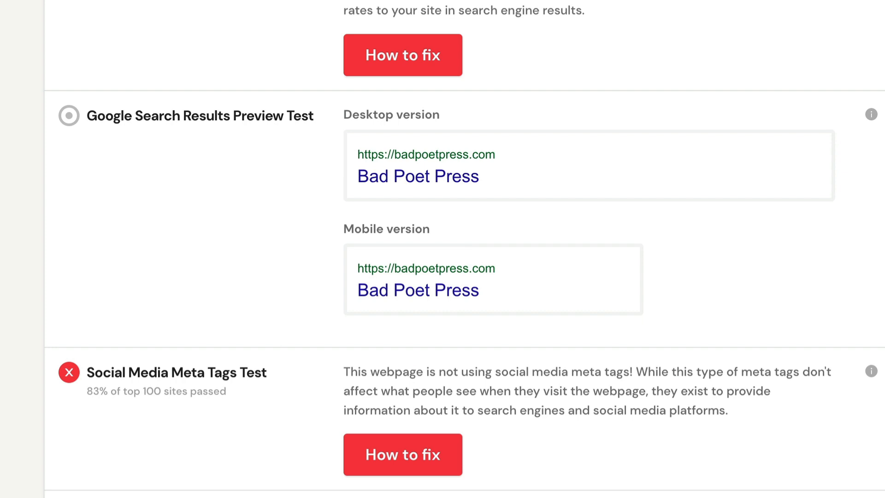
# Scroll to Speed optimizations: score 67, failed DOM size test, passed compression and loading speed
pyautogui.scroll(-3)
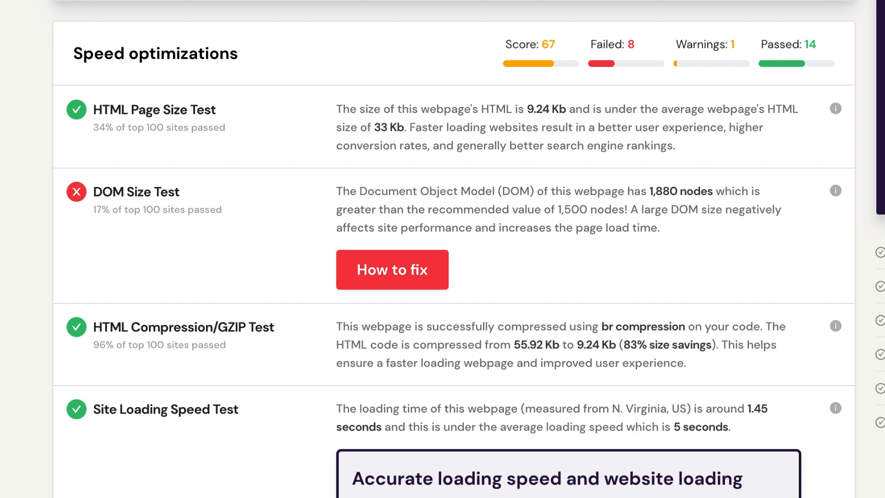
# Scroll past the speed tests to Mobile usability, scoring 100 with three tests passed
pyautogui.scroll(-3)
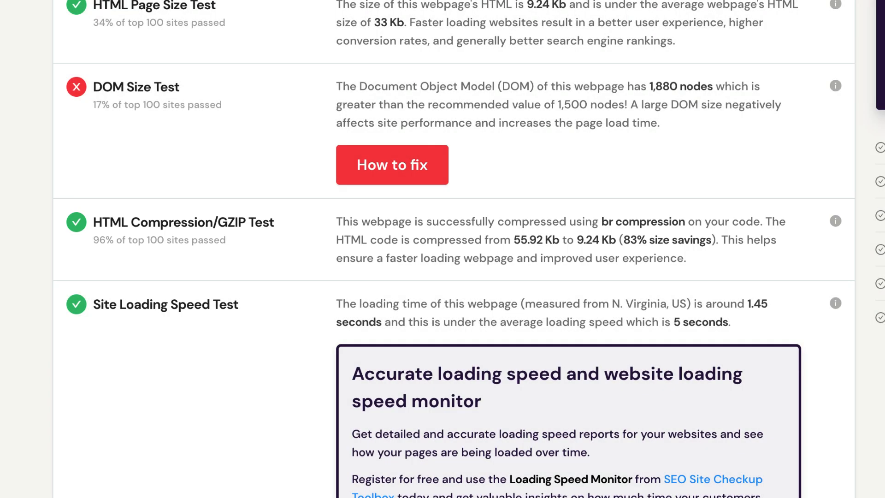
pyautogui.scroll(-3)
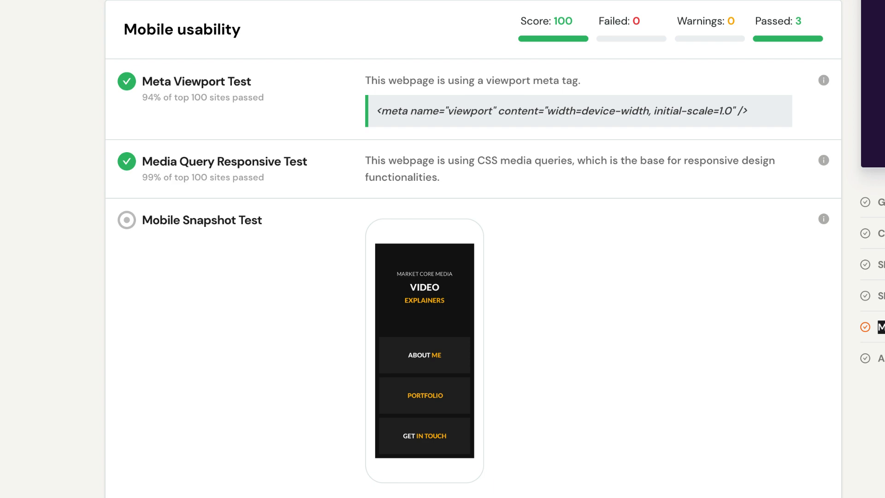
pyautogui.scroll(-3)
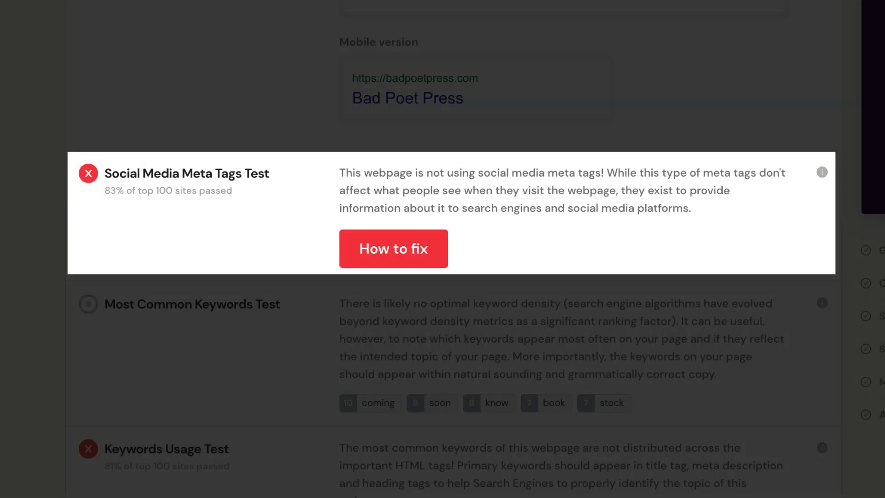